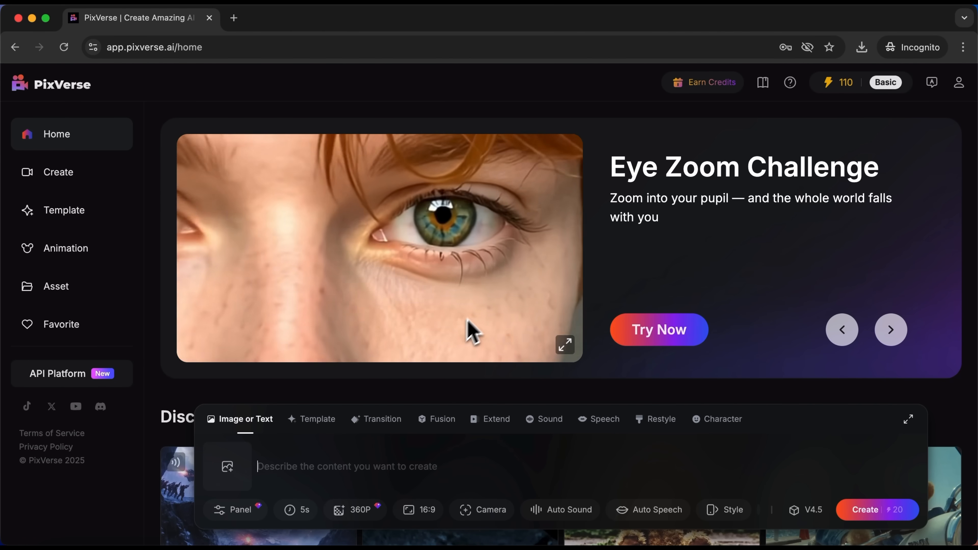
- Browse the creation modes (Image or Text, Template, Transition) and expand the detailed generation settings
scroll("down", 3)
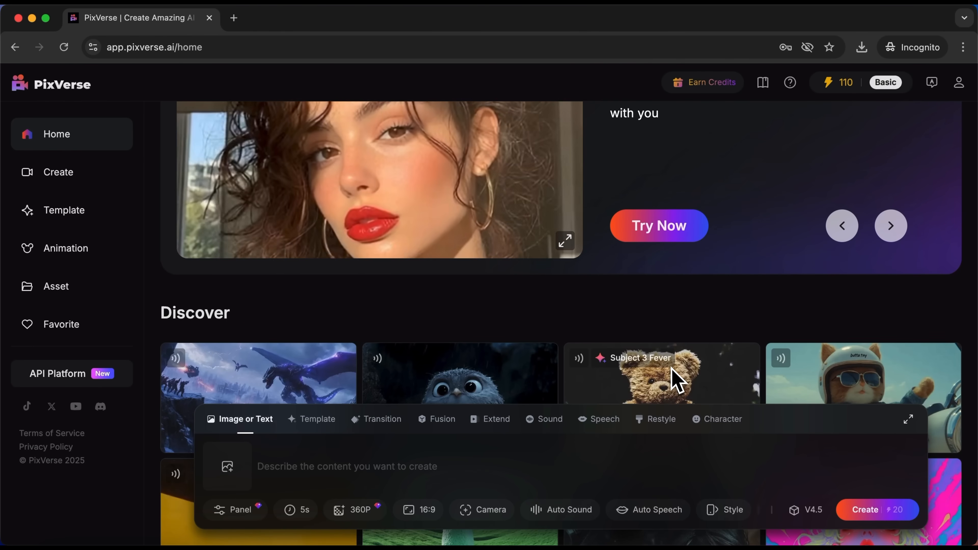
scroll("down", 3)
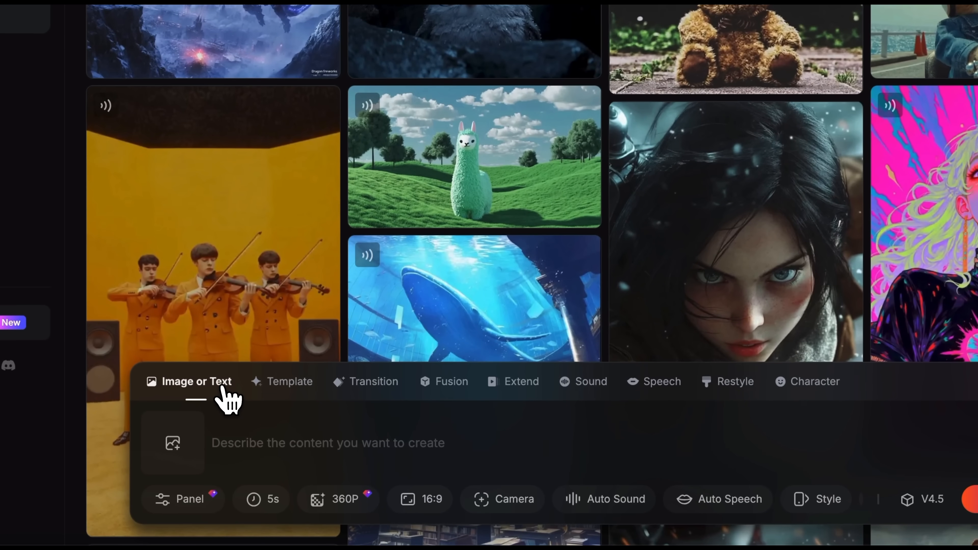
left_click(196, 382)
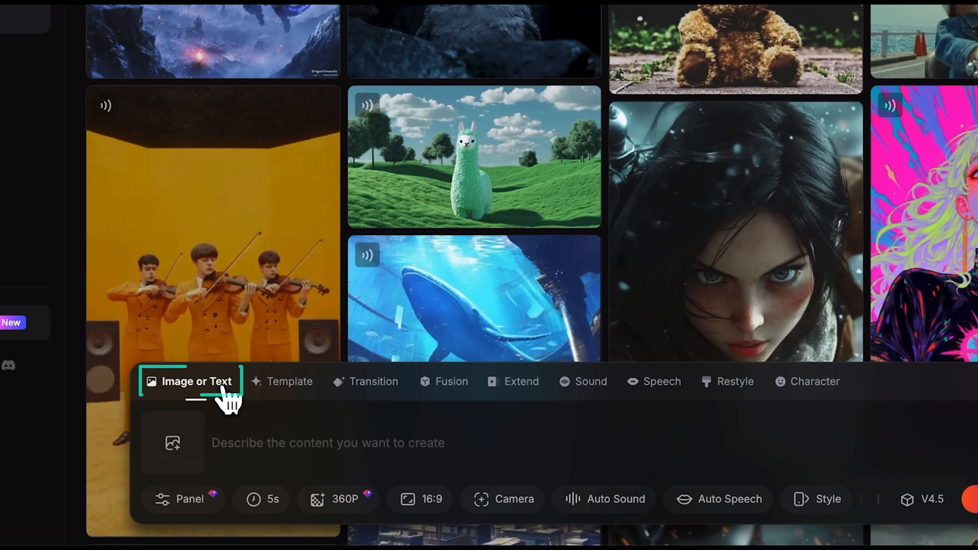
left_click(290, 381)
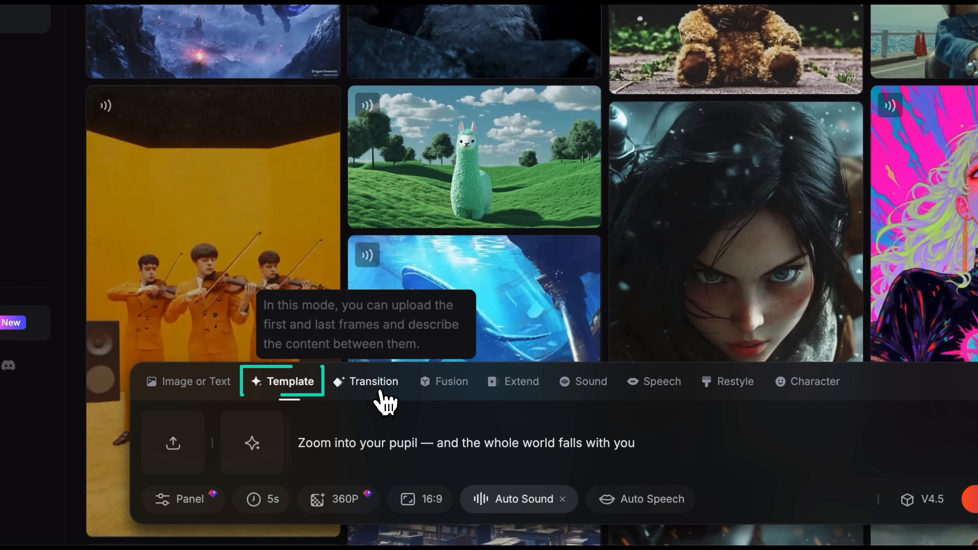
left_click(374, 382)
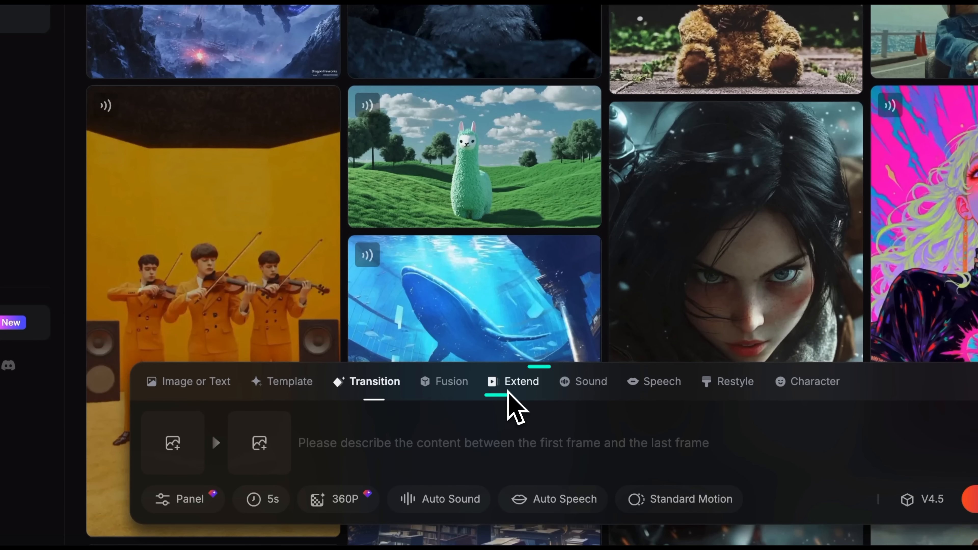
mouse_move(626, 406)
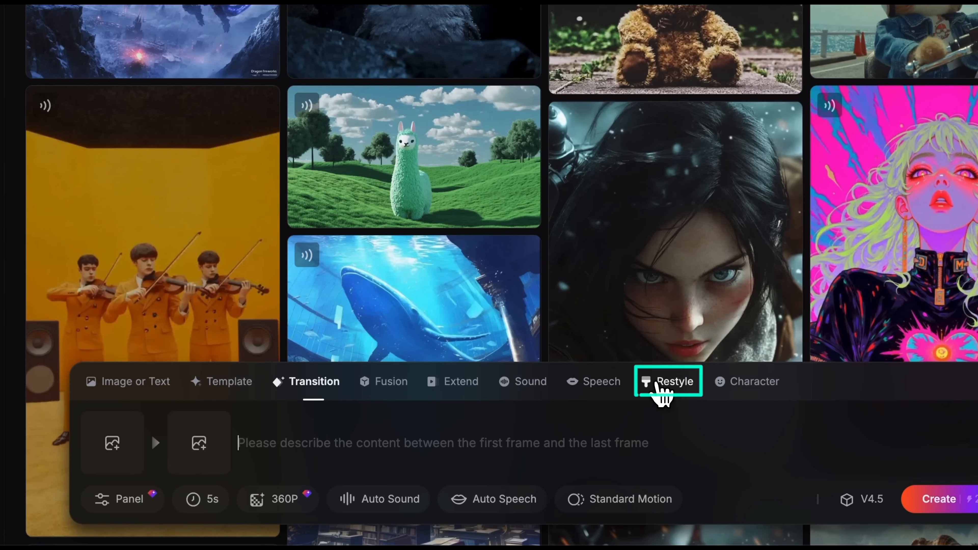
left_click(673, 381)
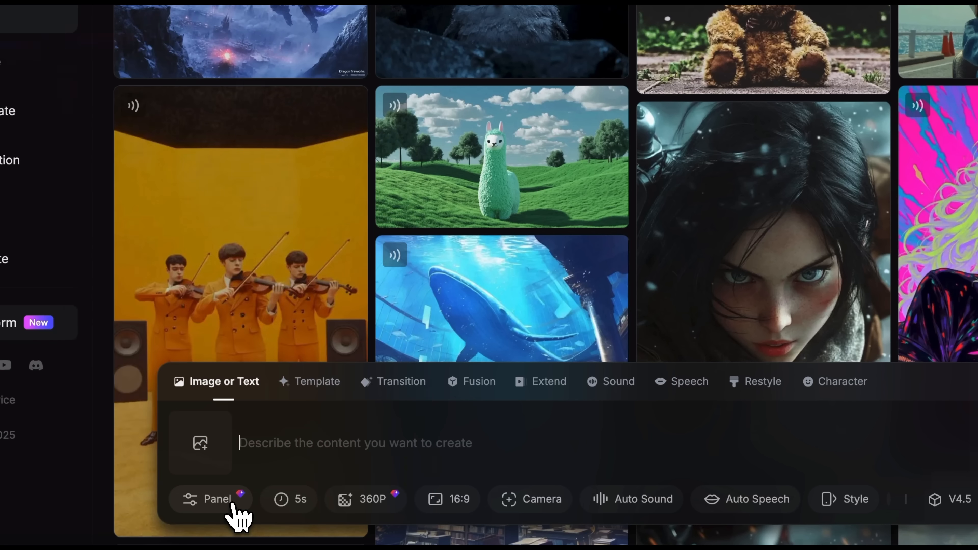
left_click(209, 499)
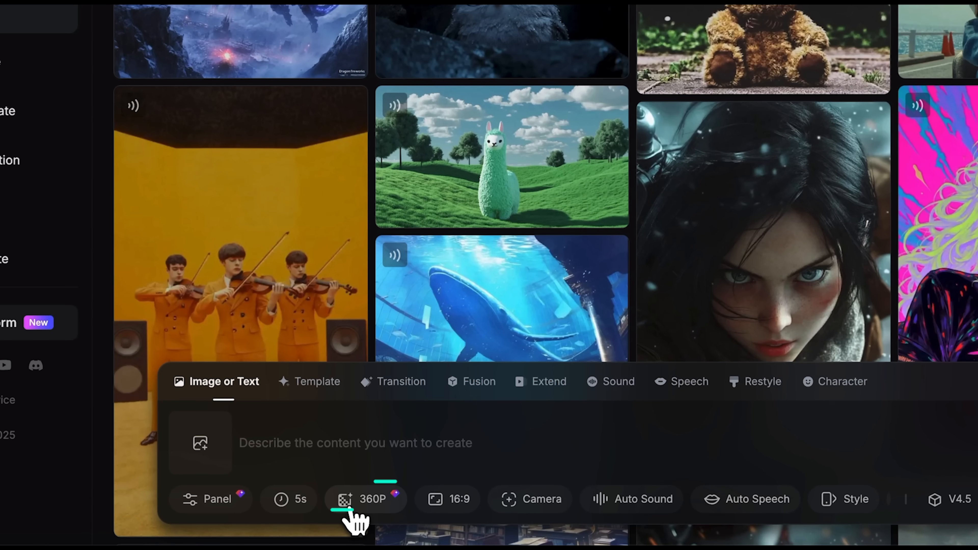
mouse_move(542, 500)
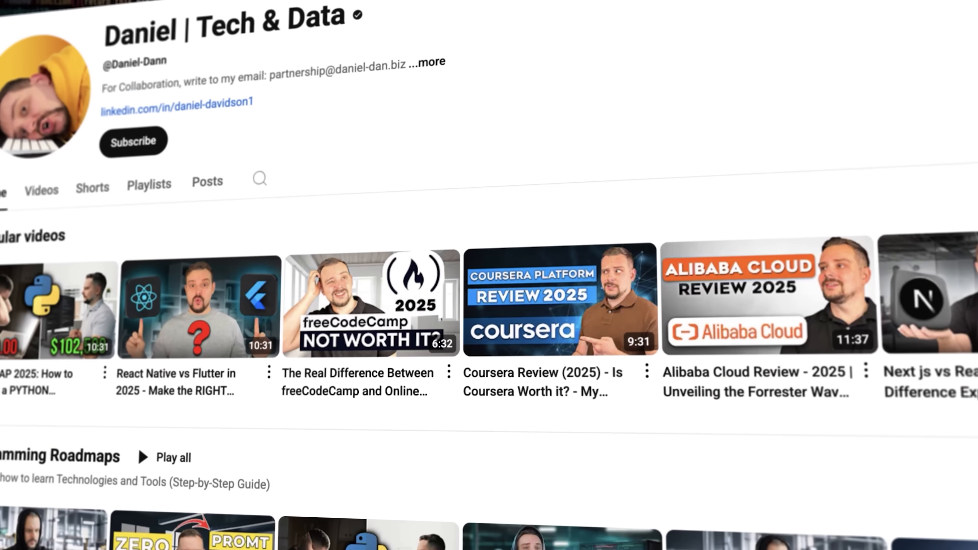
scroll("up", 3)
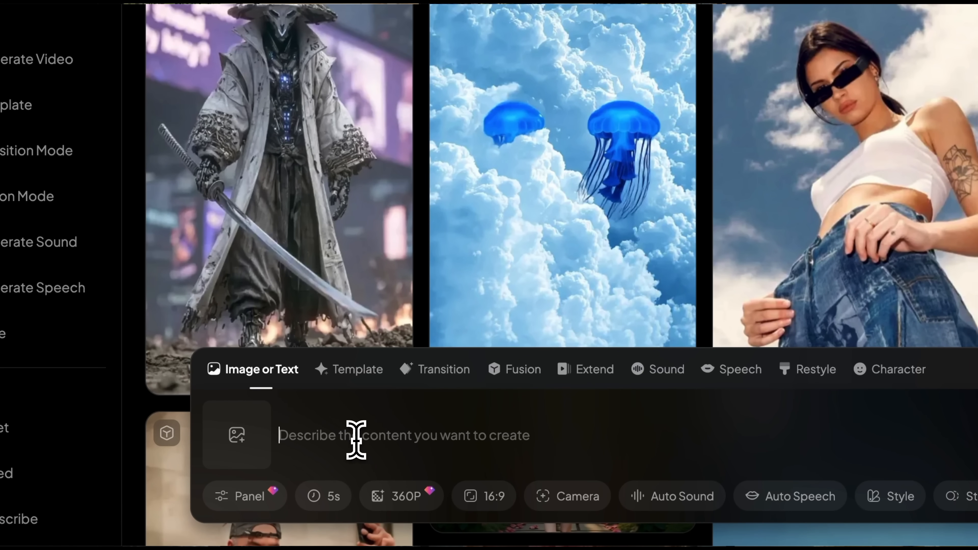
- Enter the prompt 'A sleek sports car with a glossy metallic finish speeds along a winding mountain road' with Robo Arm camera movement
type("A sleek sports car with a glossy metallic finish speeds along a winding mountain road under clear summer skies")
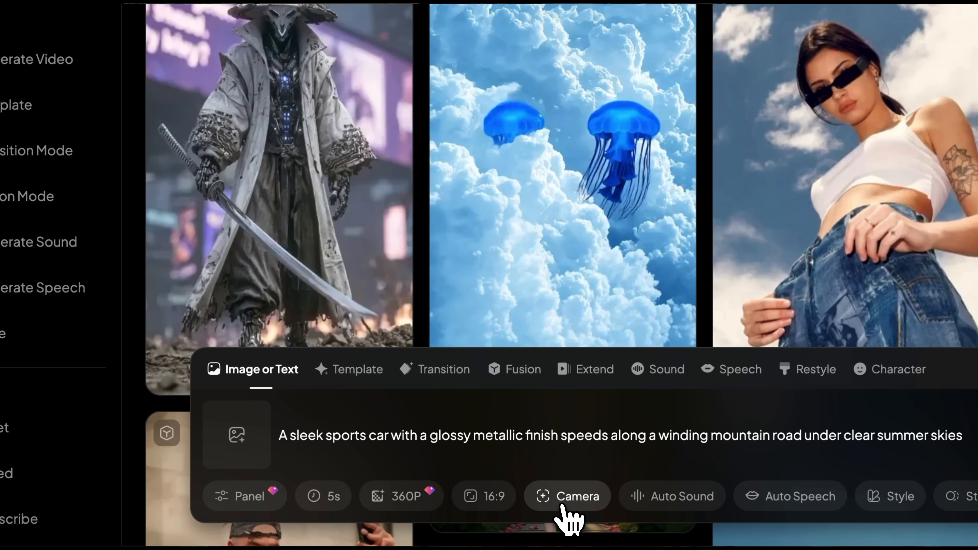
left_click(566, 496)
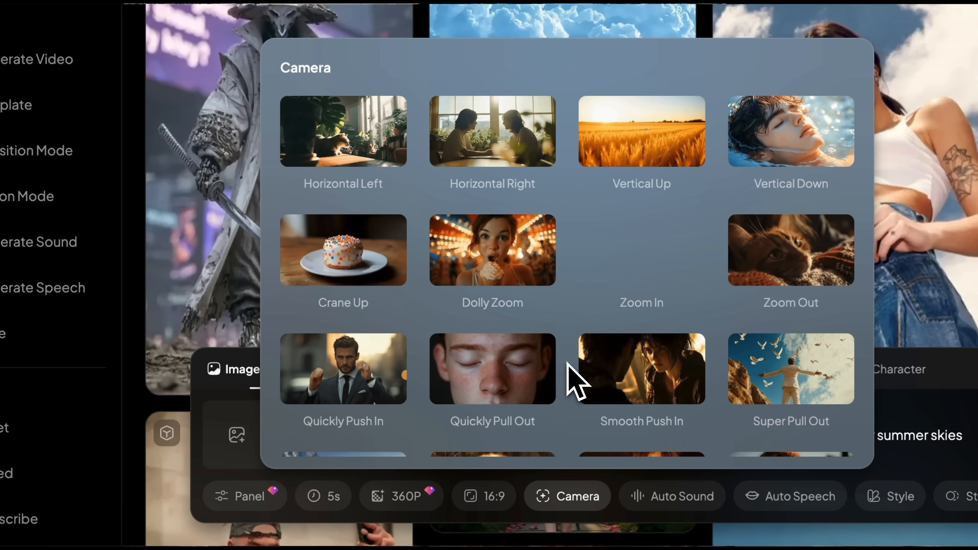
scroll("down", 3)
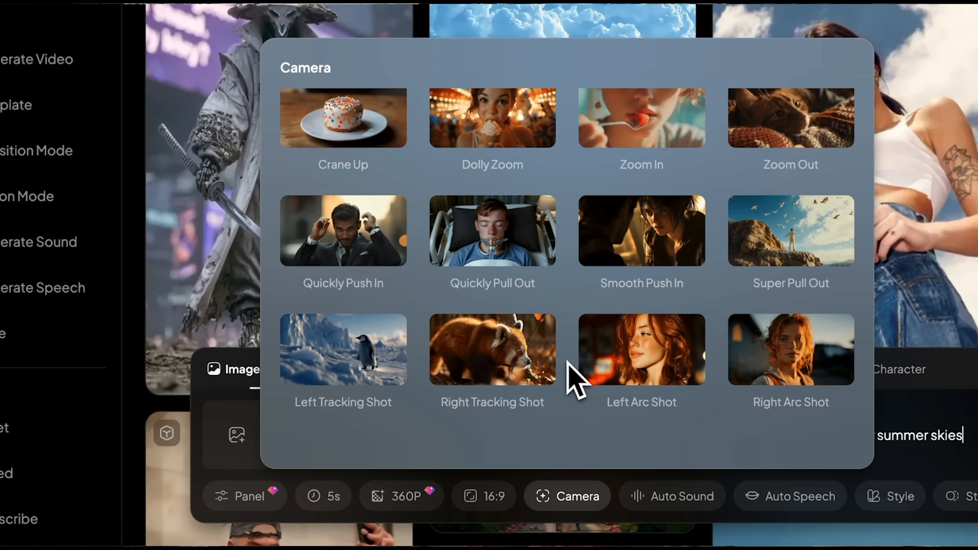
scroll("down", 3)
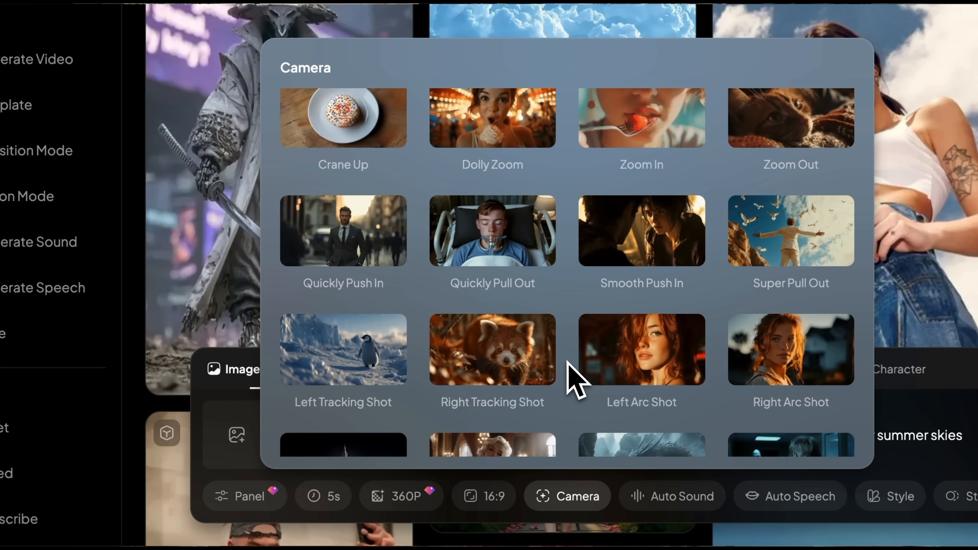
scroll("down", 3)
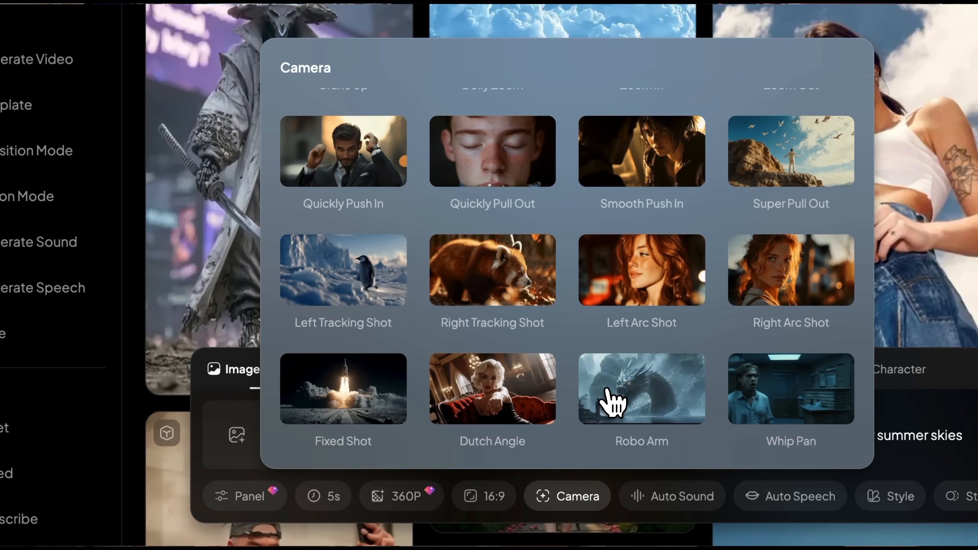
left_click(641, 389)
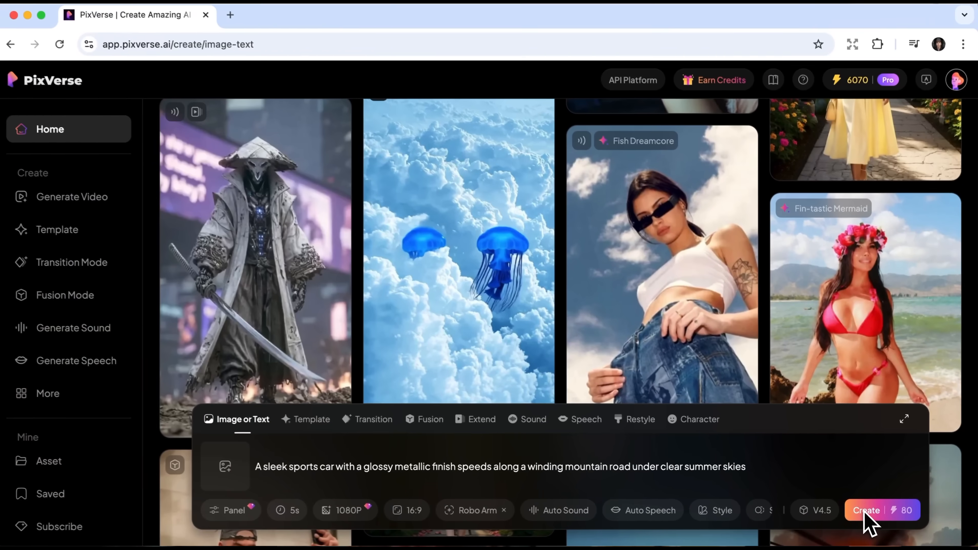
- Generate the sports car video, view the finished result from history and download it
left_click(867, 511)
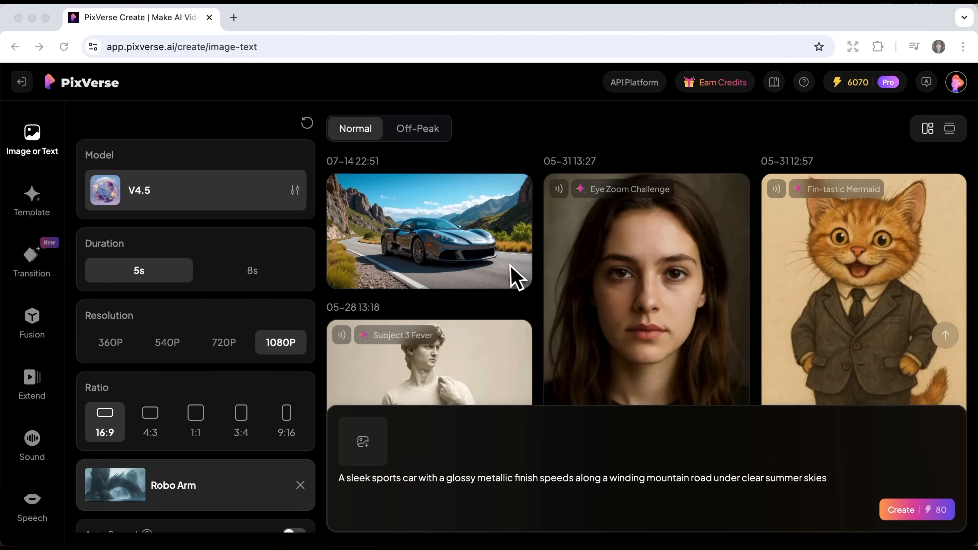
left_click(429, 230)
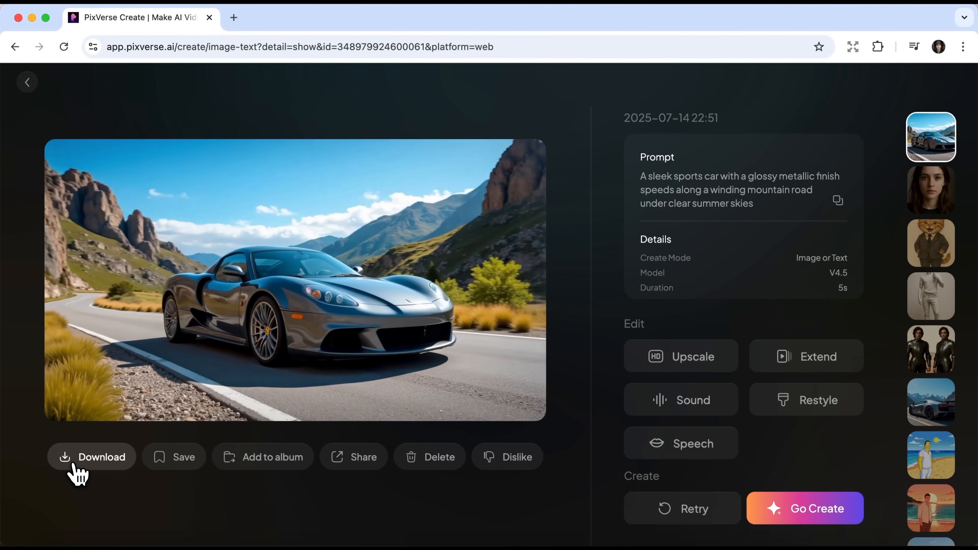
left_click(92, 456)
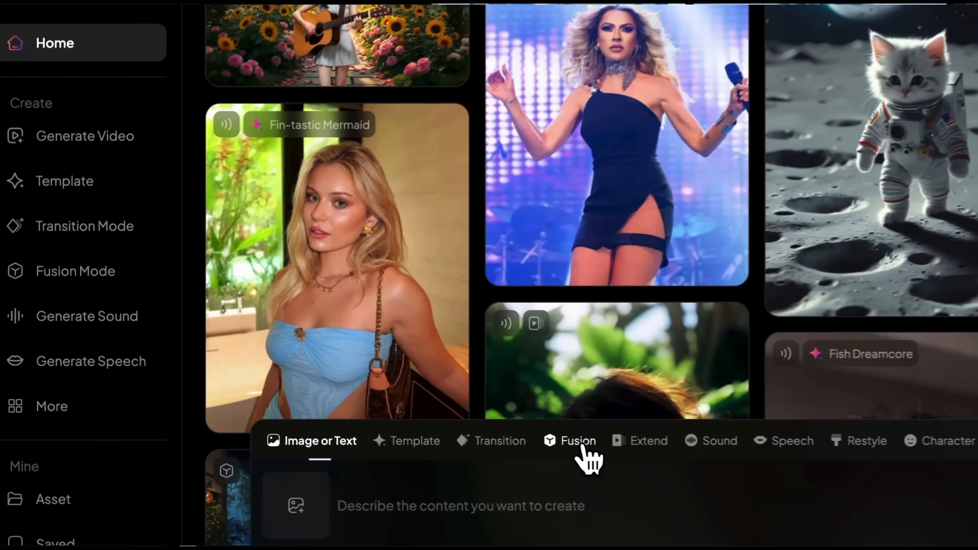
- In Fusion mode use the dog as subject and the beach as background, then generate the video
left_click(577, 441)
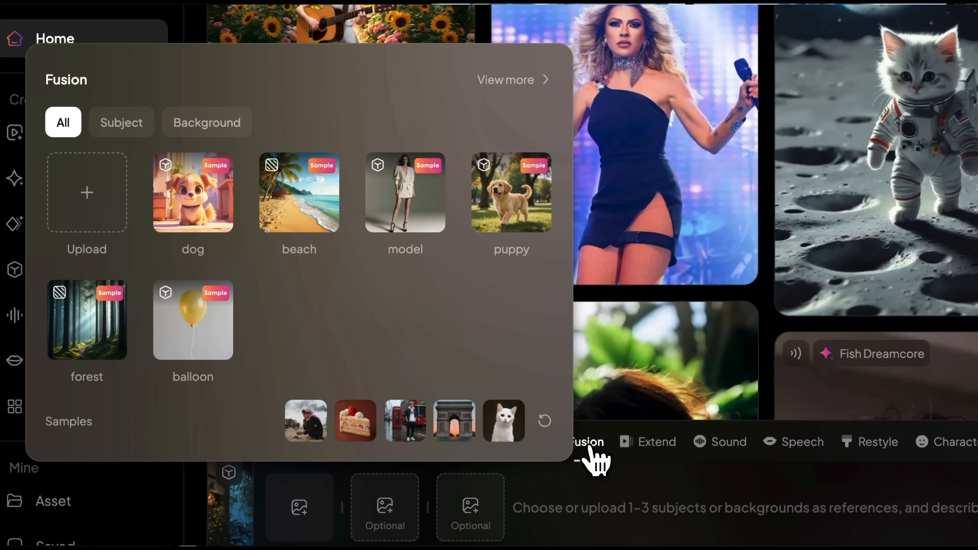
left_click(121, 122)
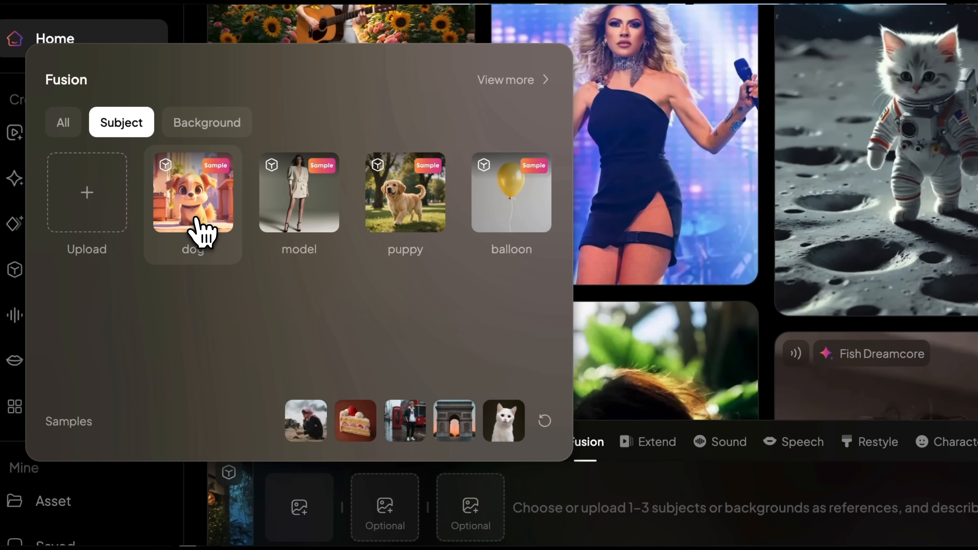
left_click(193, 192)
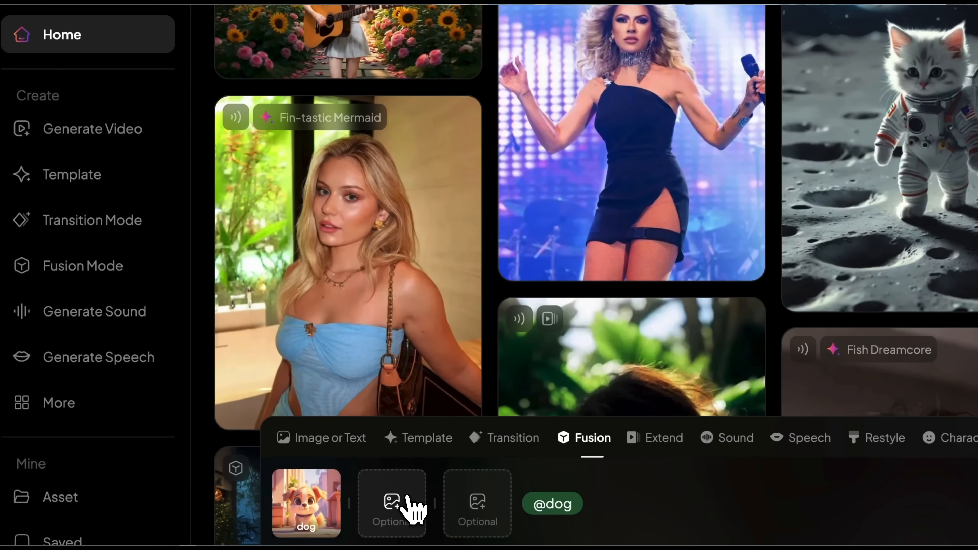
left_click(392, 503)
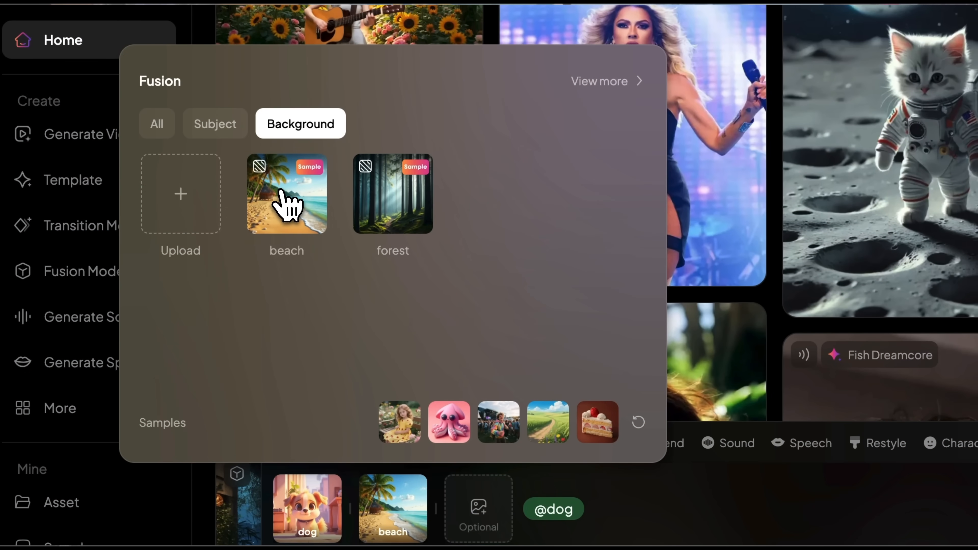
left_click(287, 194)
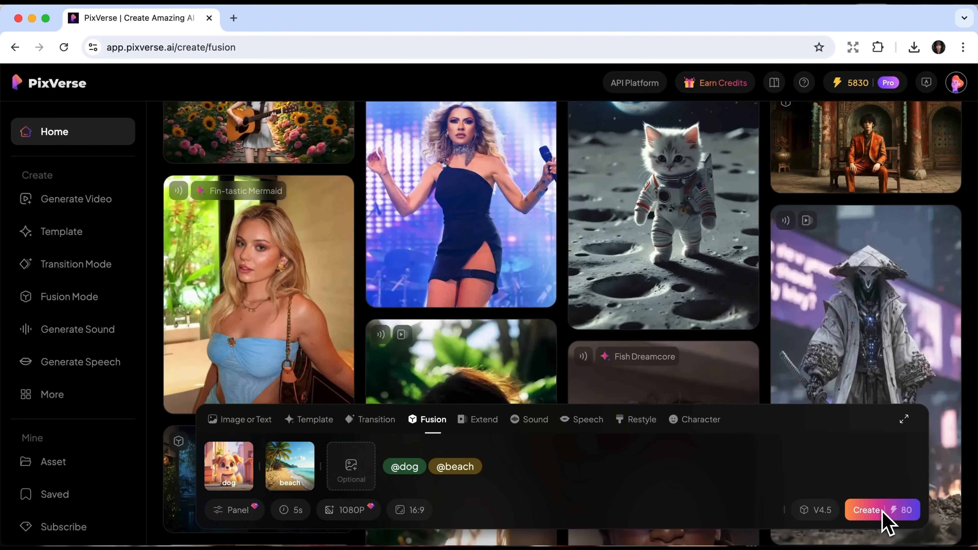
left_click(866, 510)
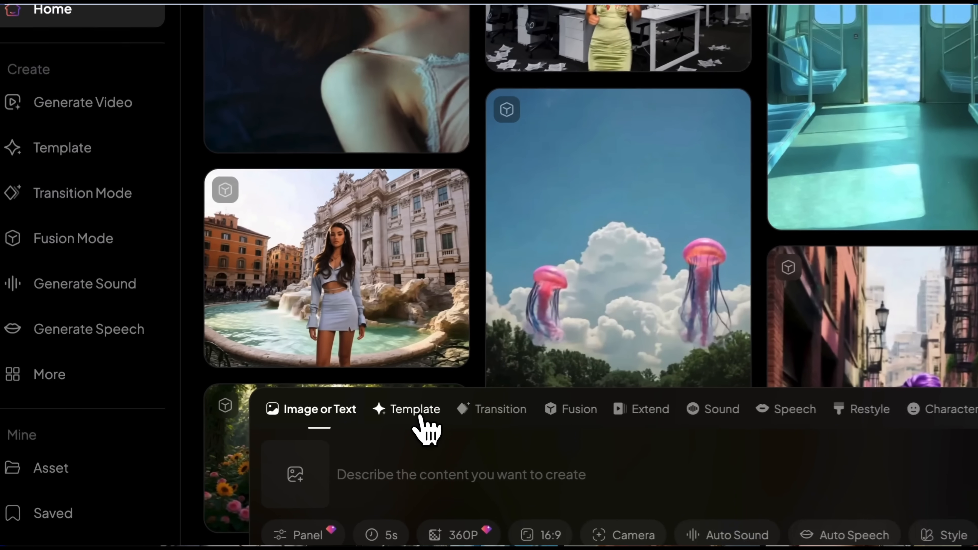
- Choose the APT. Dance Challenge template from the AI Dance category
left_click(414, 409)
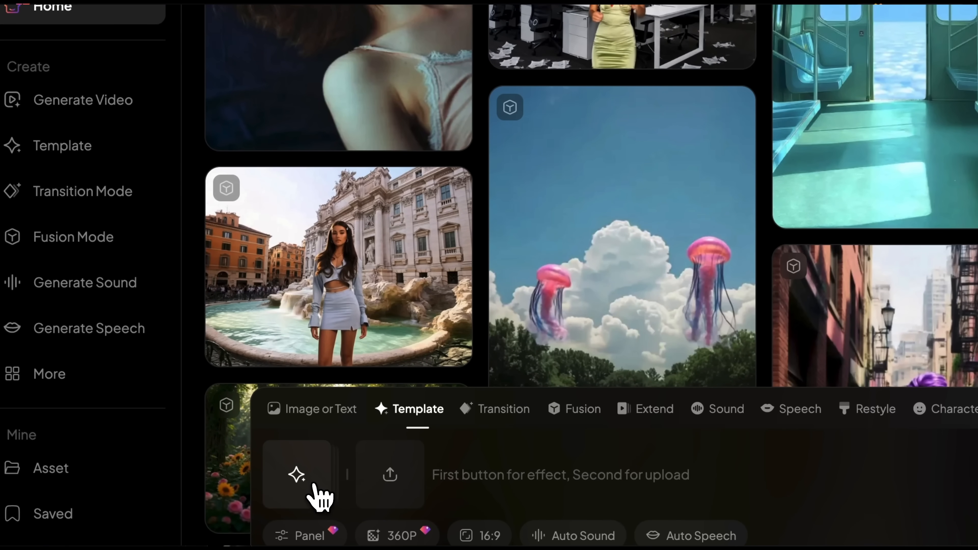
left_click(297, 475)
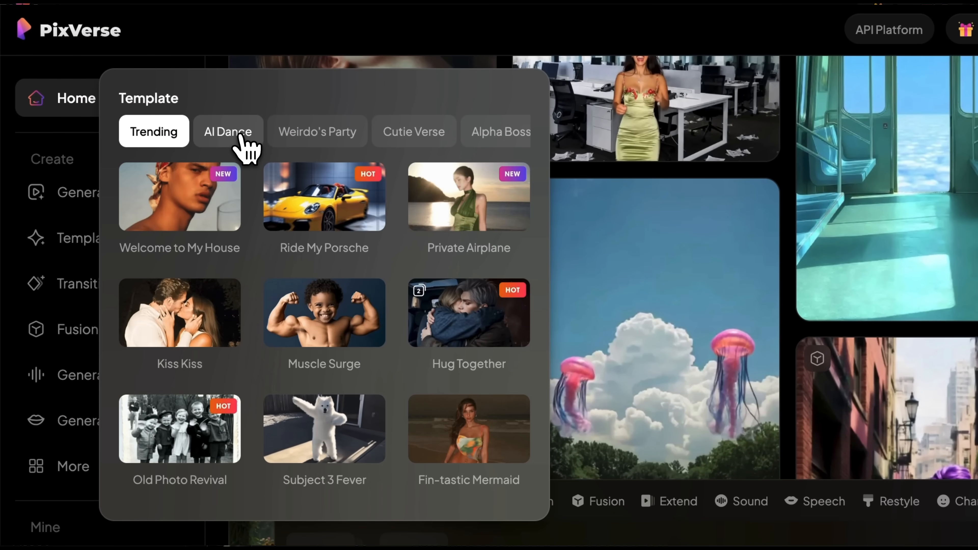
left_click(228, 132)
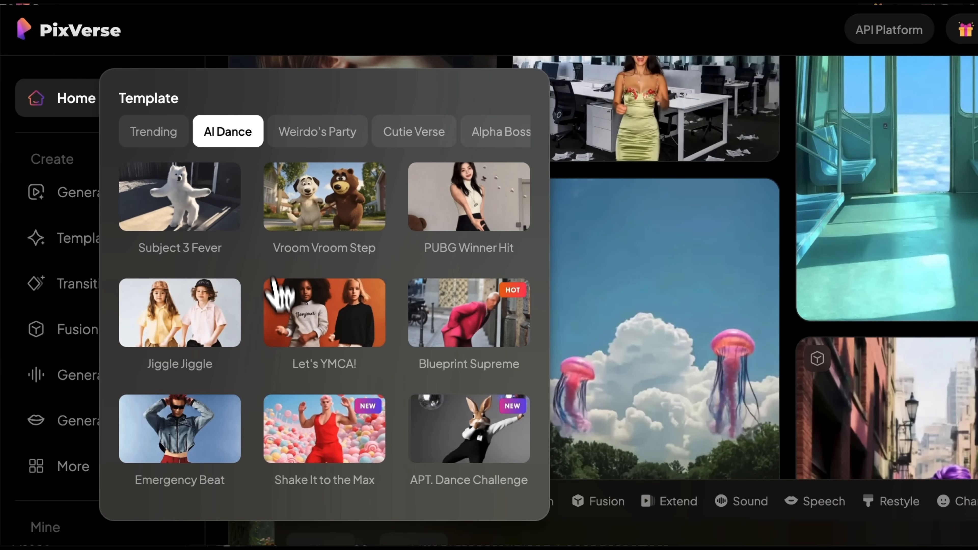
scroll("down", 3)
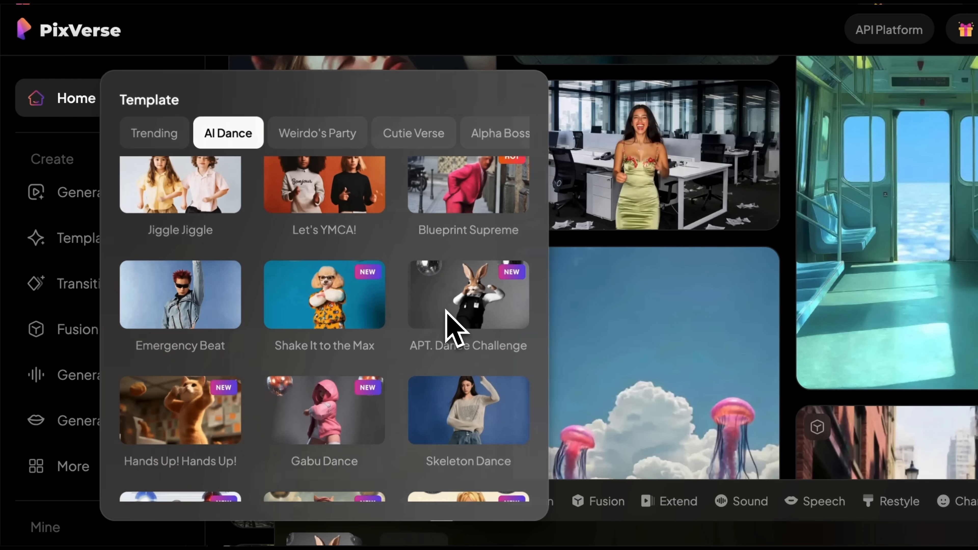
left_click(468, 295)
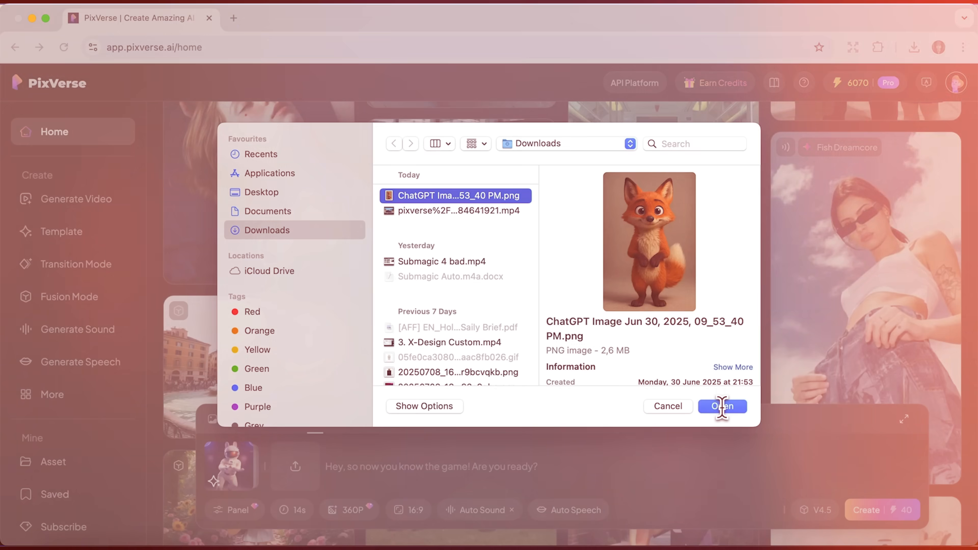
- Use the cartoon fox image as the subject, generate the dance video and view the result
left_click(723, 406)
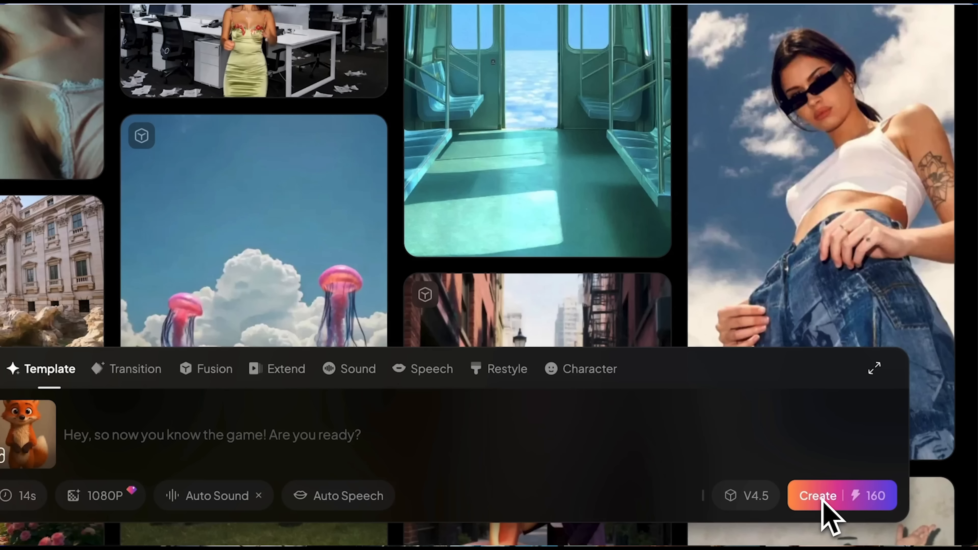
left_click(818, 495)
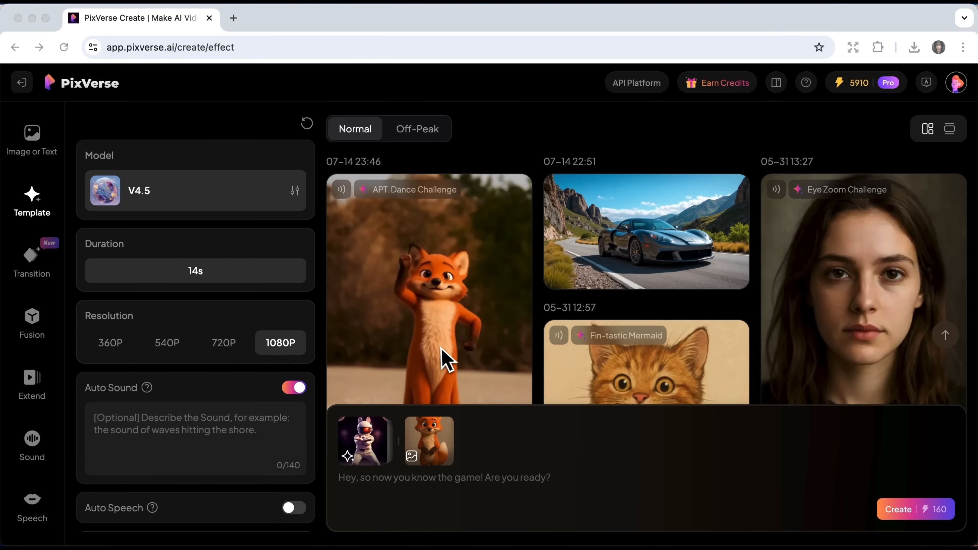
left_click(428, 294)
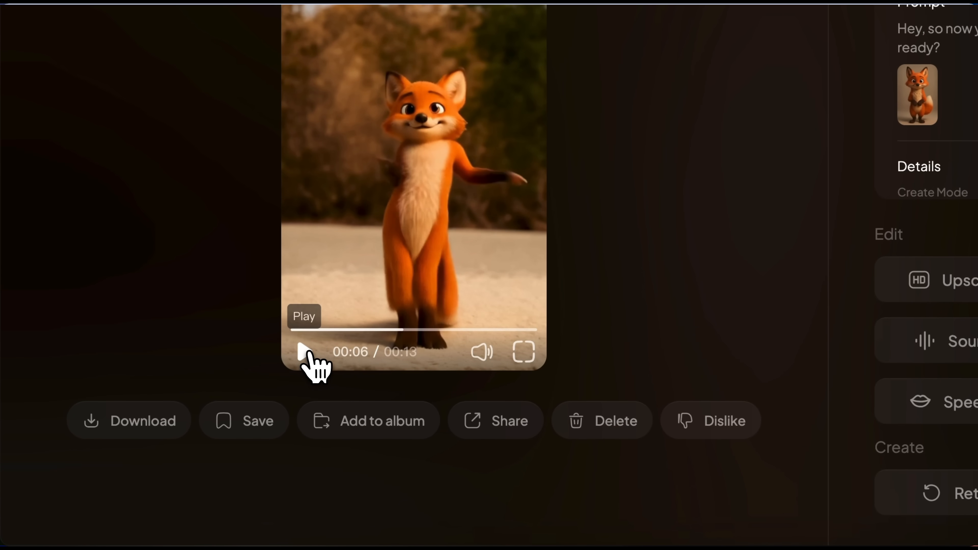
mouse_move(162, 431)
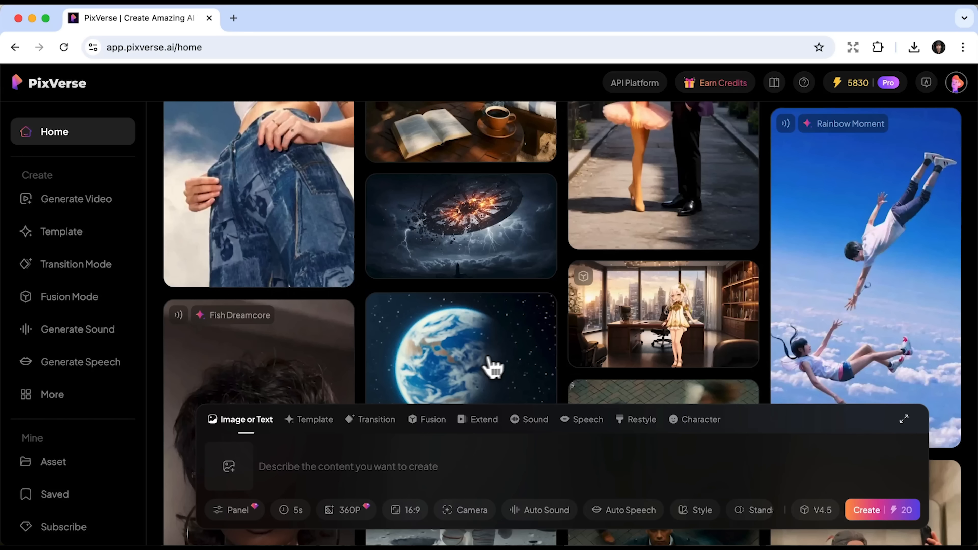
mouse_move(381, 399)
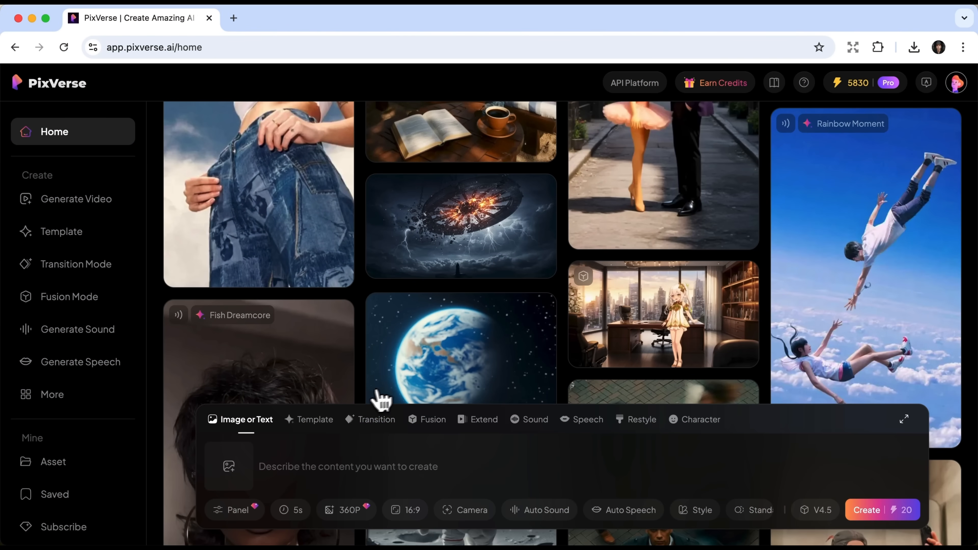
- Pick the Fin-tastic Mermaid template and upload the dapper kitten image as its subject
left_click(316, 420)
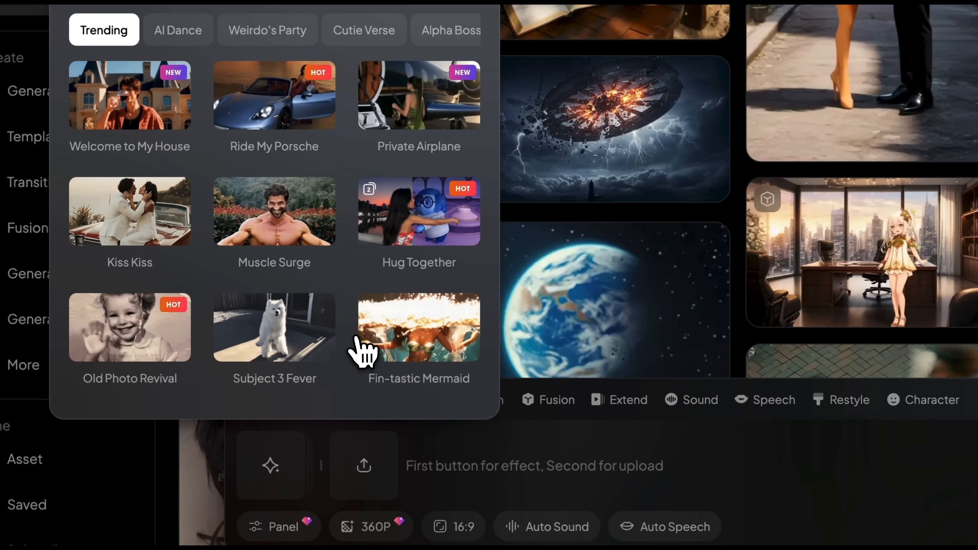
scroll("down", 3)
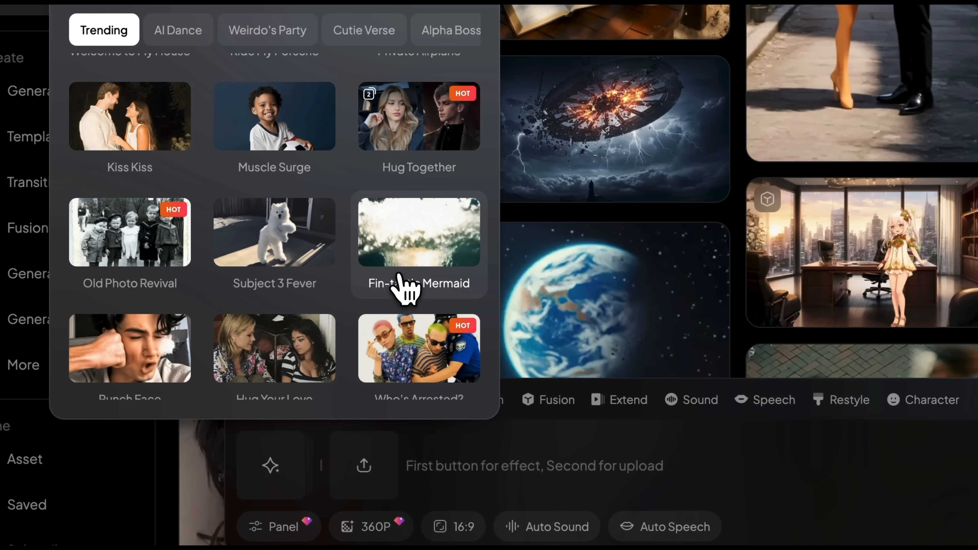
left_click(419, 232)
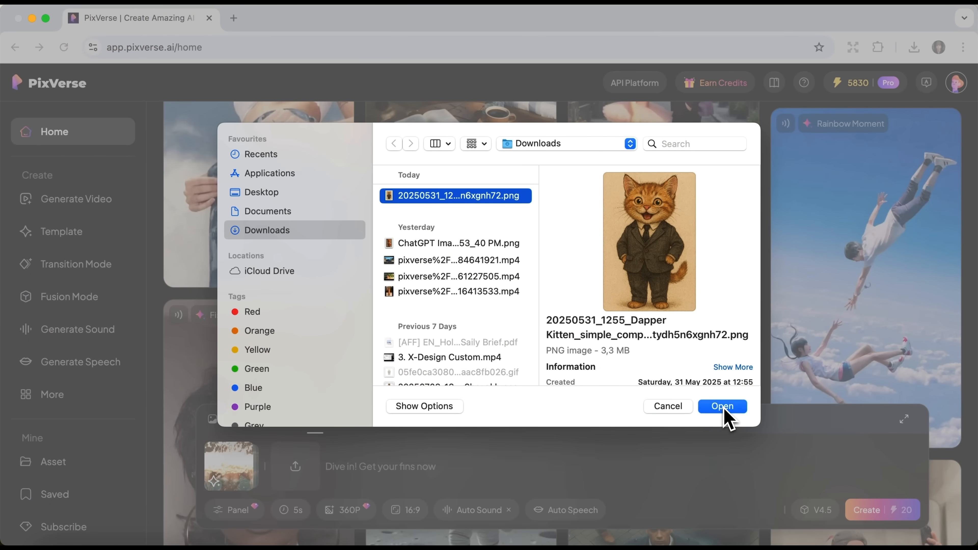
left_click(722, 406)
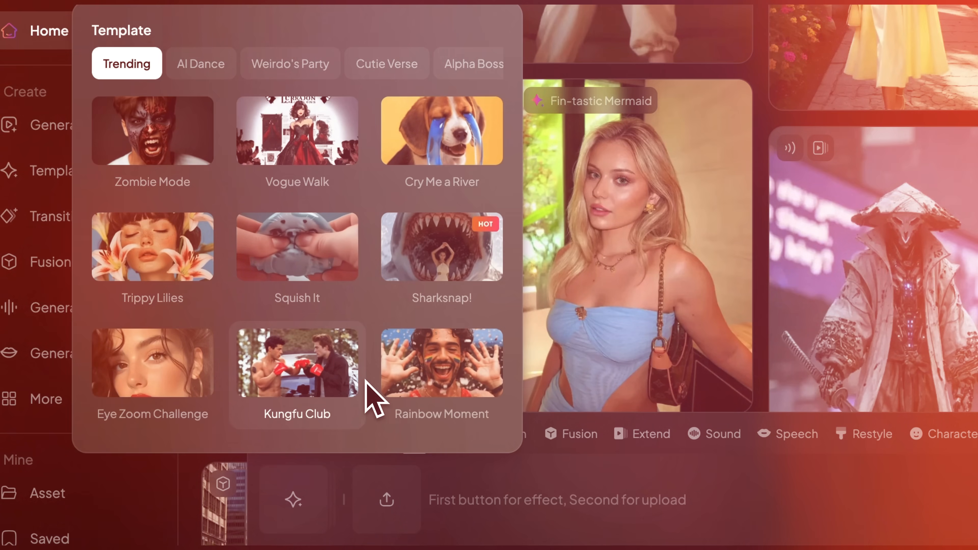
- Select the Eye Zoom Challenge template from Trending and submit the video with Create
scroll("down", 3)
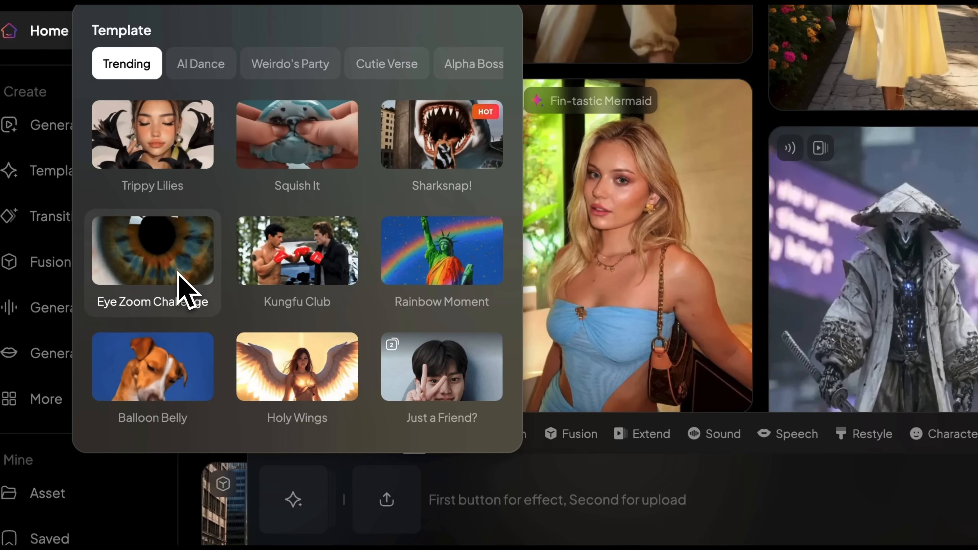
left_click(152, 250)
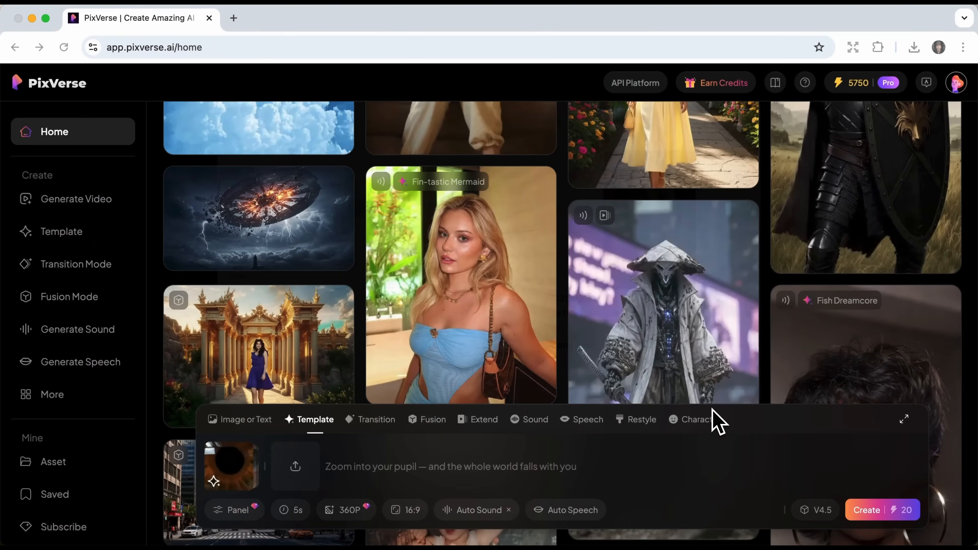
left_click(245, 419)
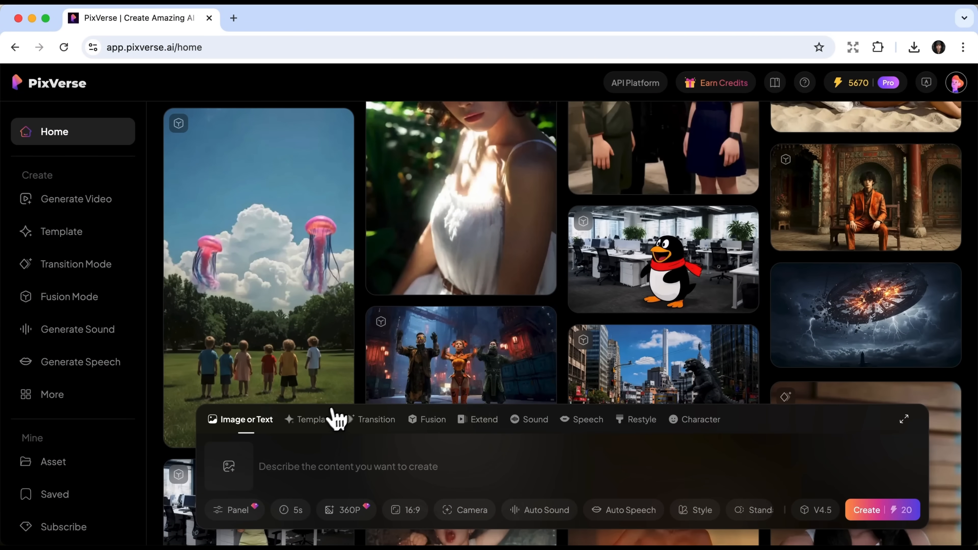
- Pick the Rain of Recognition template and upload the schoolgirl portrait as its subject
left_click(310, 420)
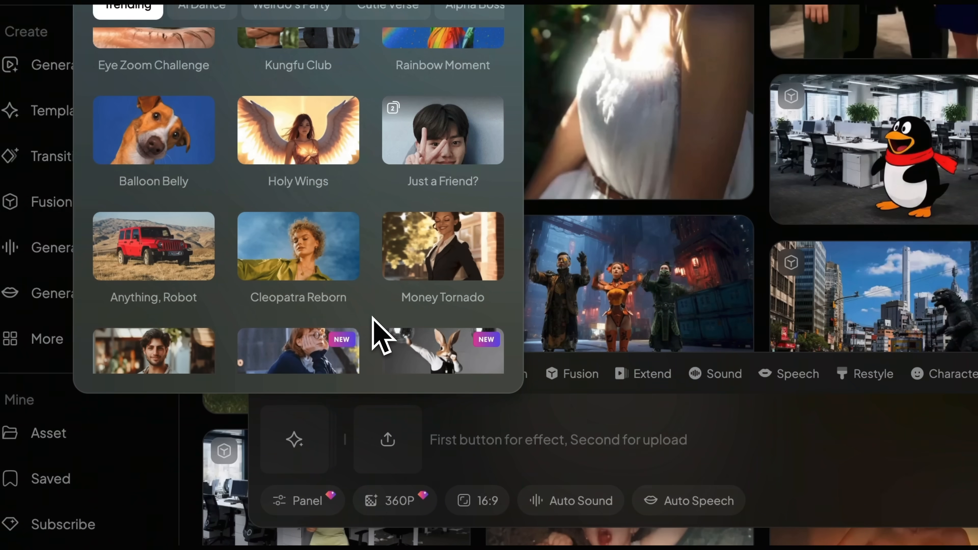
scroll("down", 3)
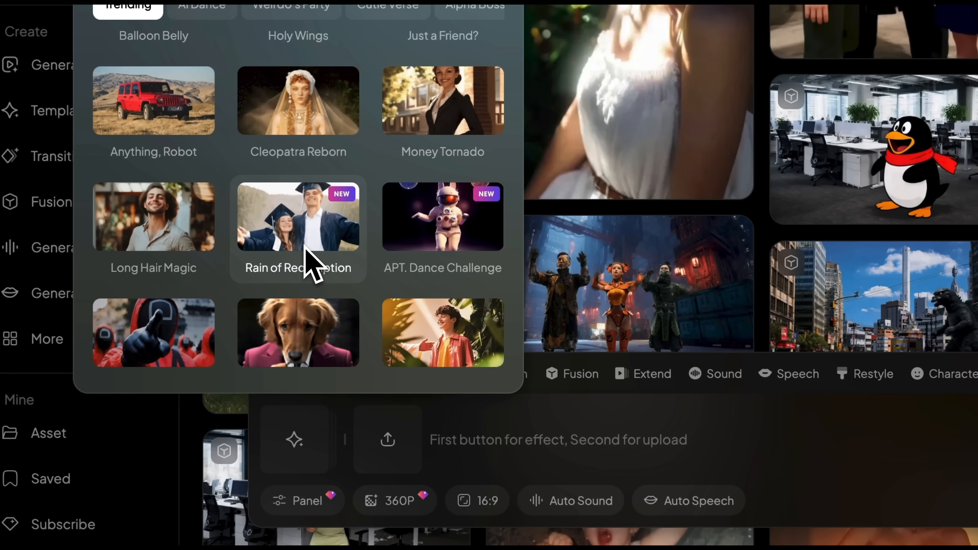
left_click(387, 440)
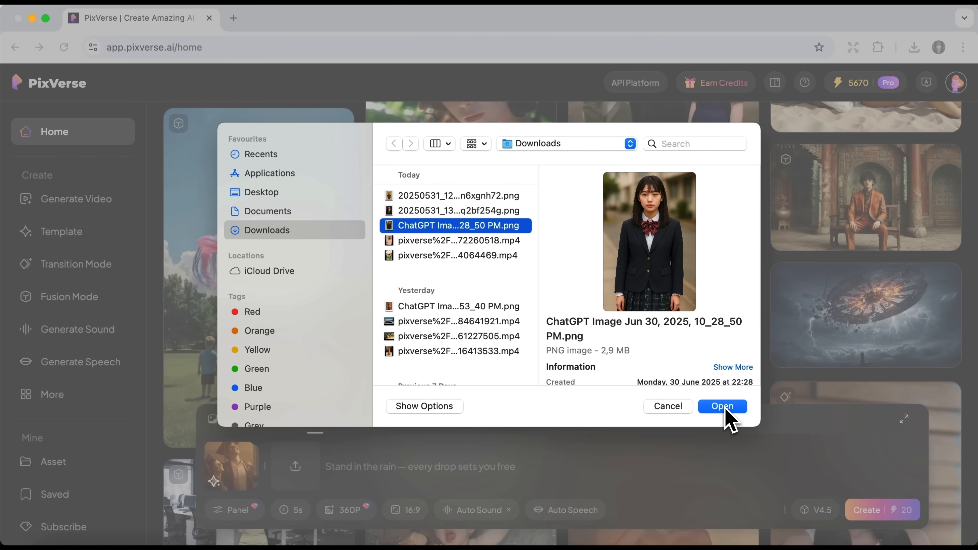
left_click(722, 406)
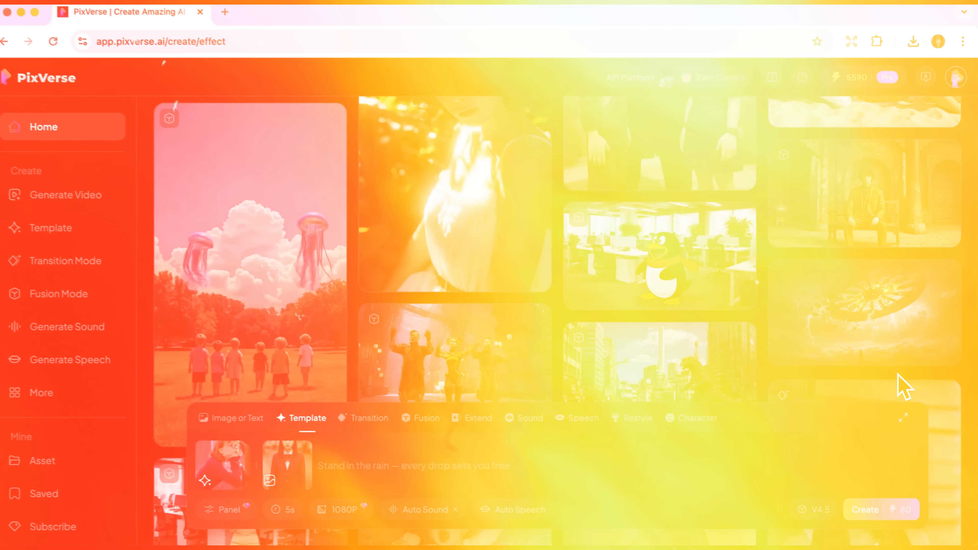